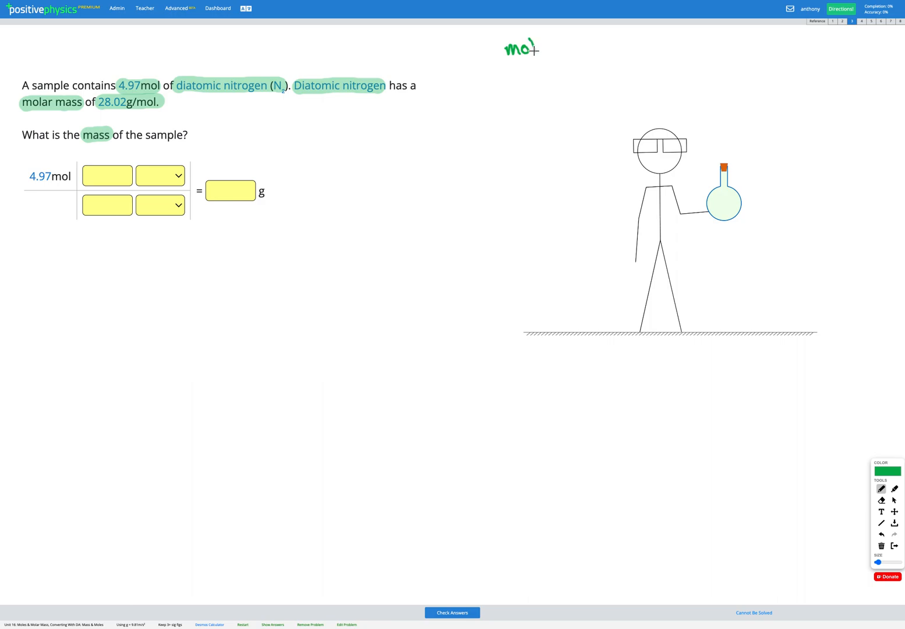
Step: Handwrite the note 'molar mass = 28.02 g/mol' at the top right
left_click_drag(526, 48, 596, 48)
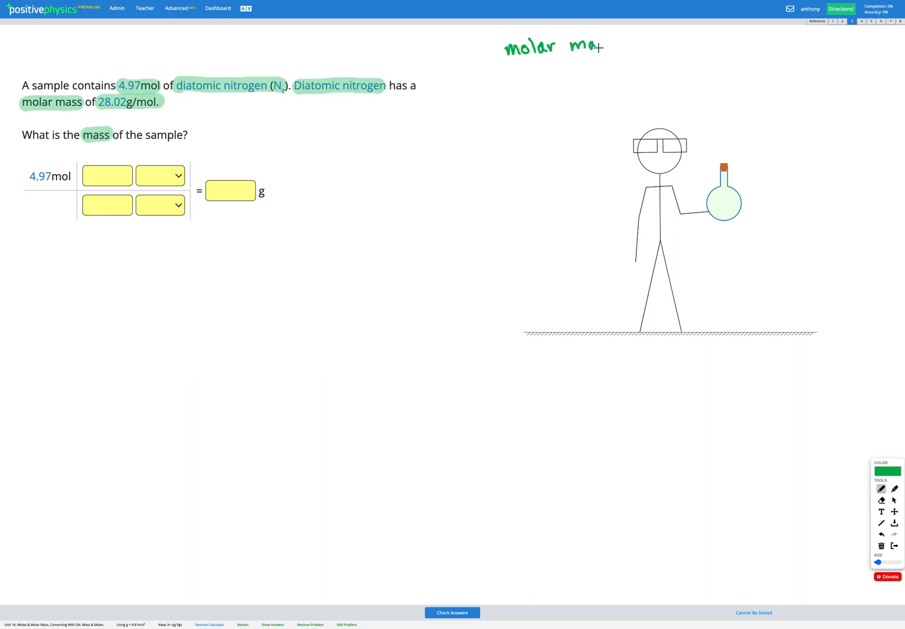
left_click_drag(594, 45, 650, 44)
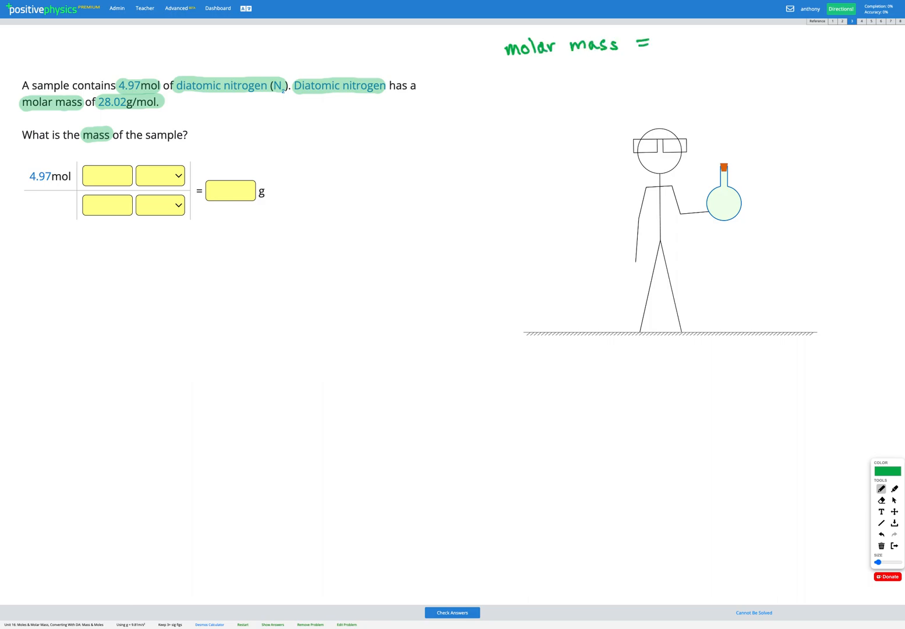
left_click_drag(670, 42, 712, 42)
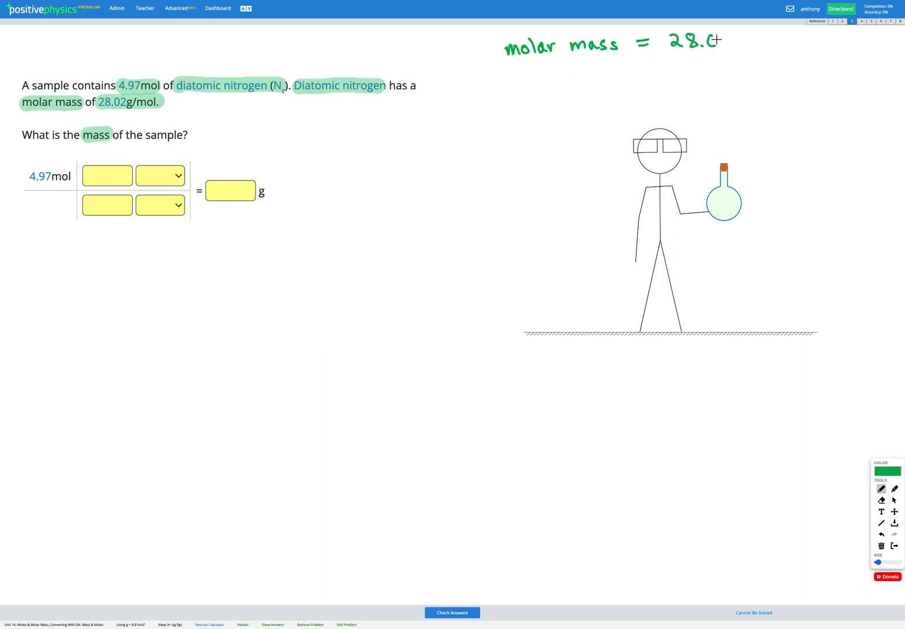
left_click_drag(716, 44, 774, 44)
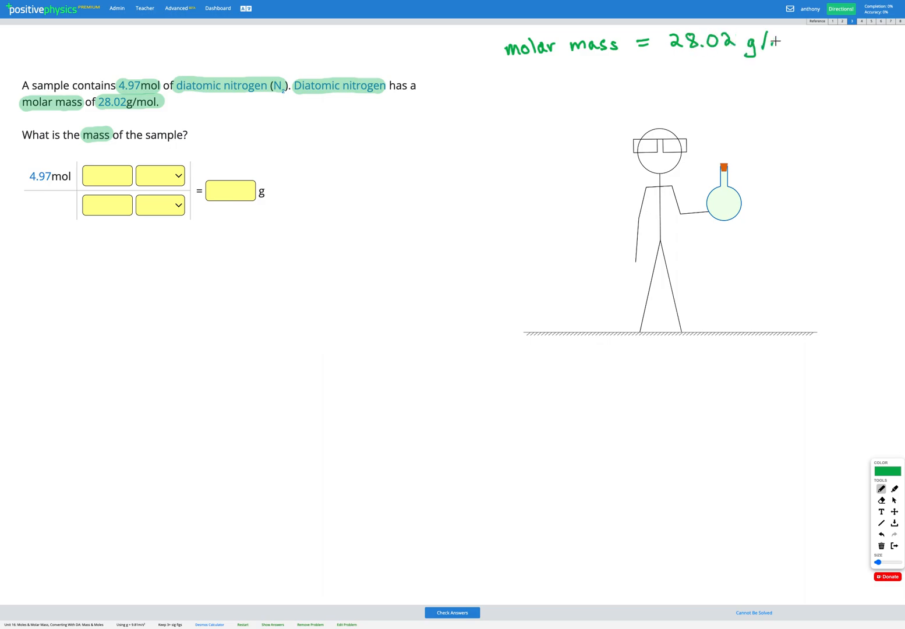
left_click_drag(768, 41, 809, 45)
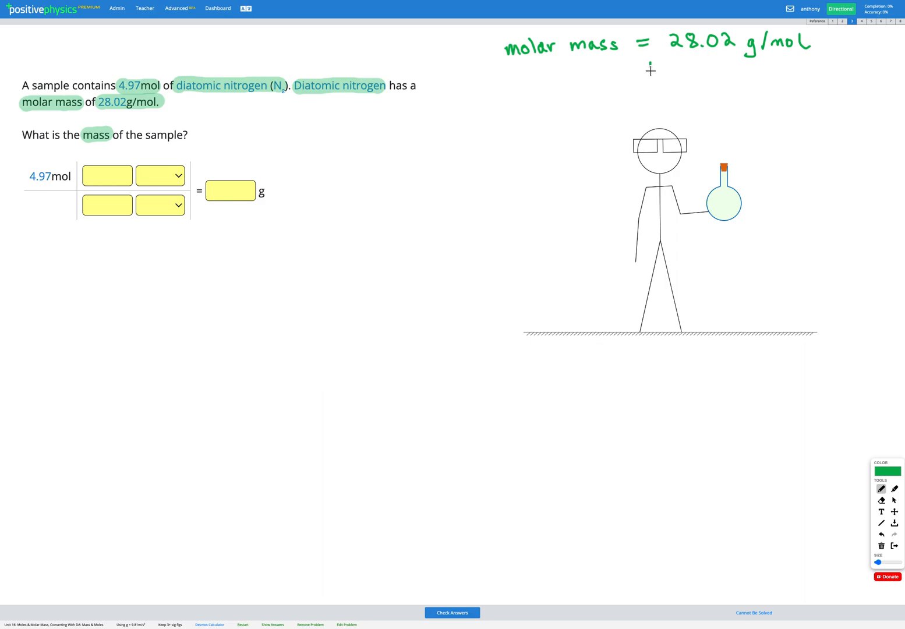
Step: Add an arrow and write '28.02 g of N2 = 1 mol of N2' beneath it
left_click_drag(651, 69, 650, 74)
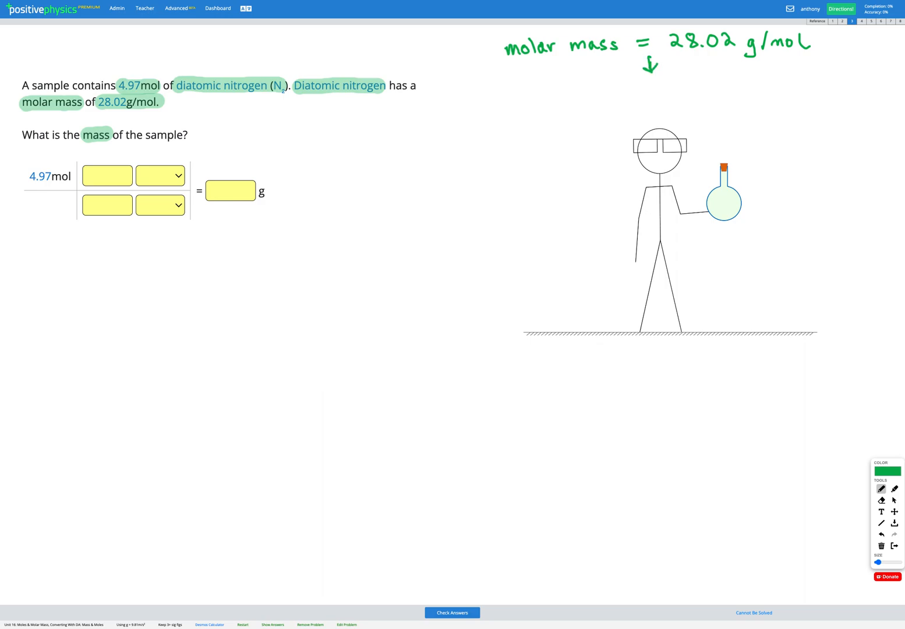
left_click_drag(469, 99, 483, 114)
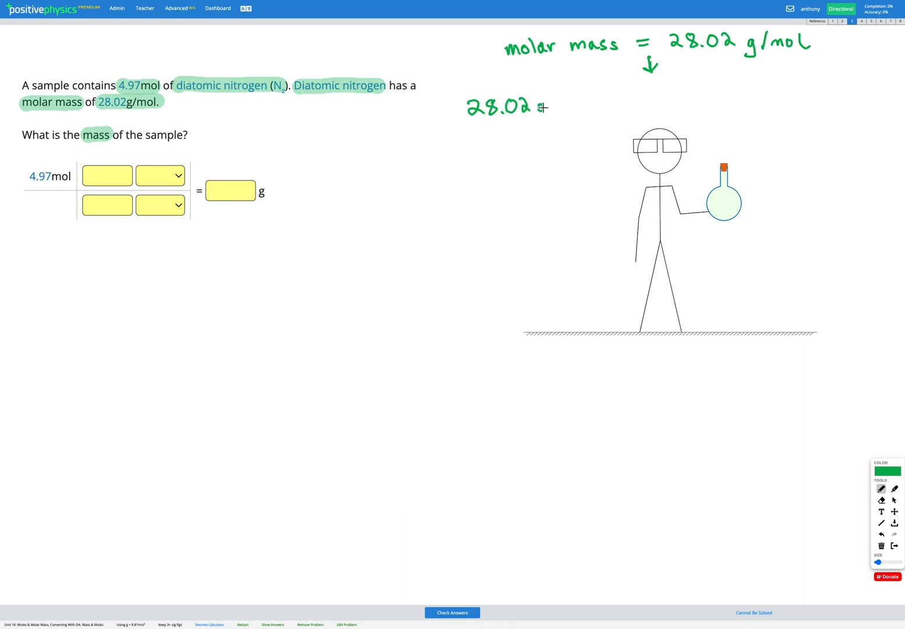
left_click_drag(541, 108, 588, 107)
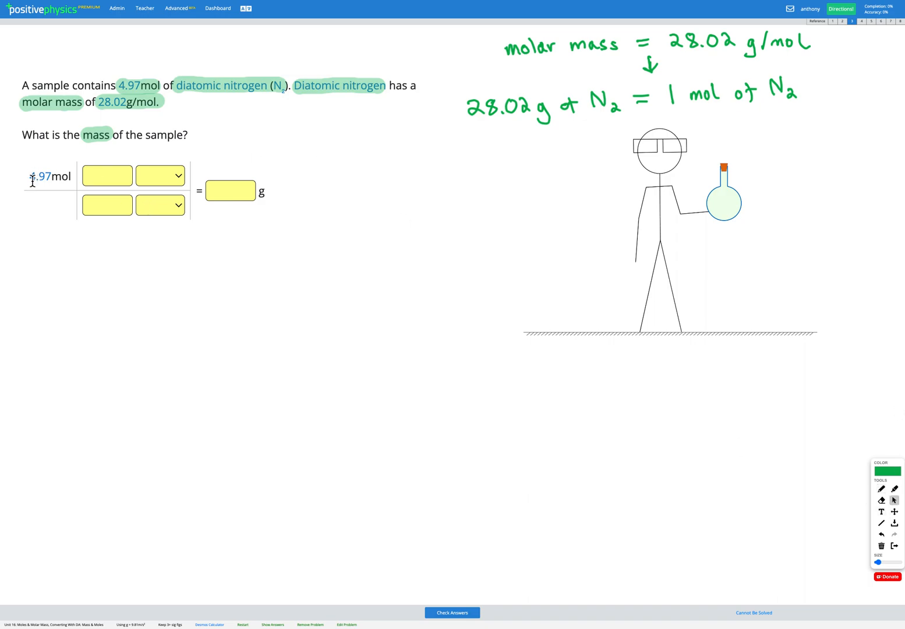
Step: Set the conversion factor units to g on top and mol on the bottom
double_click(38, 176)
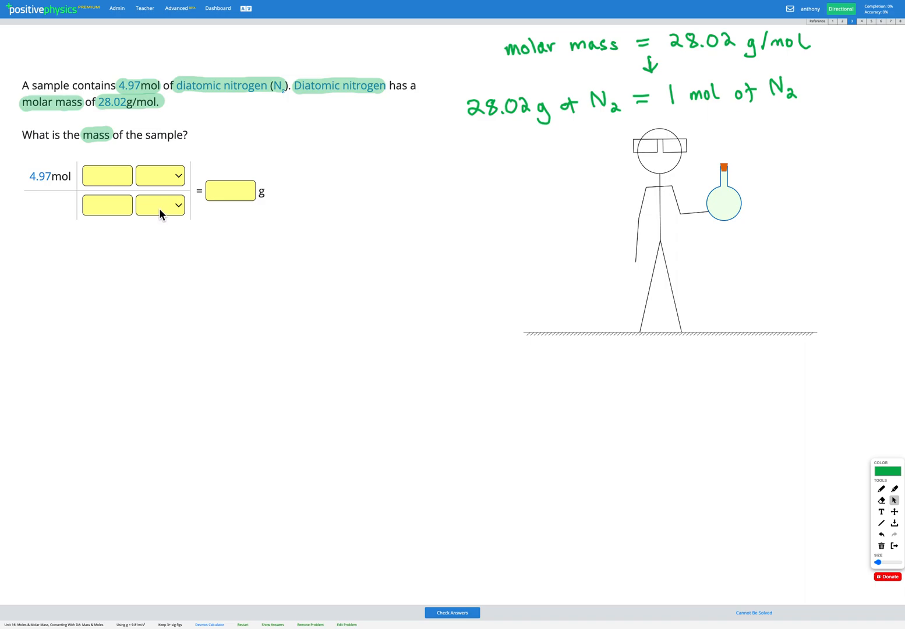
mouse_move(63, 192)
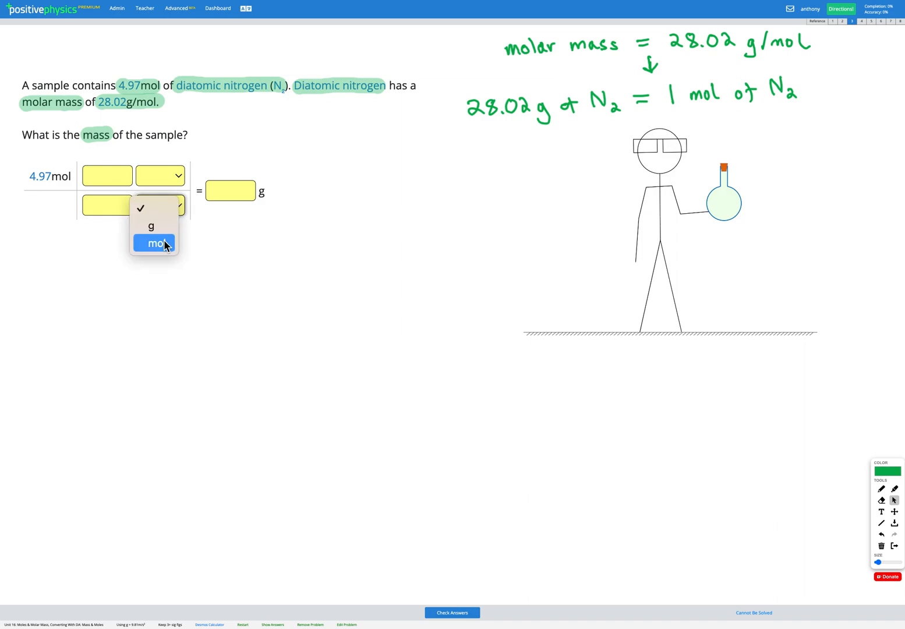
left_click(156, 242)
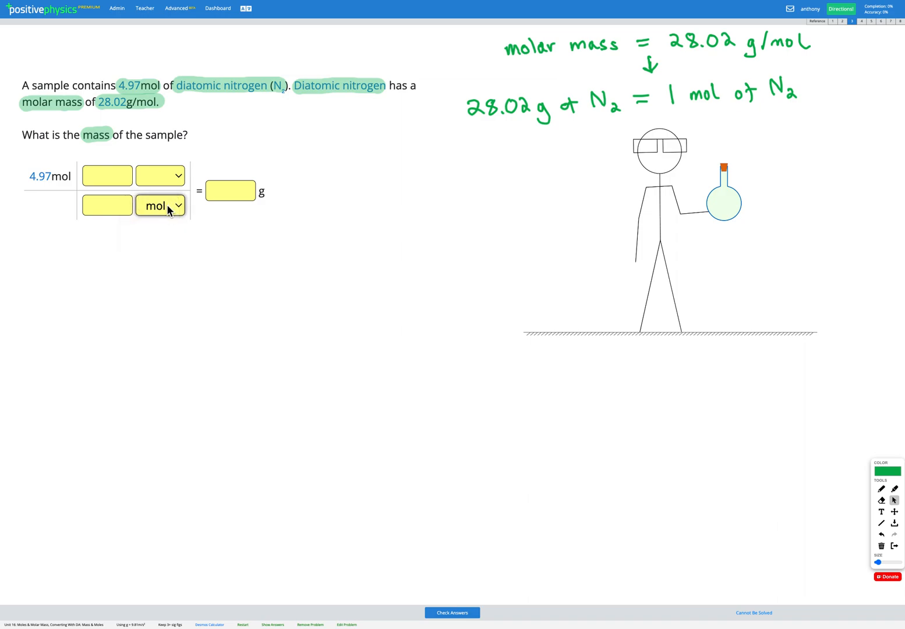
left_click(160, 205)
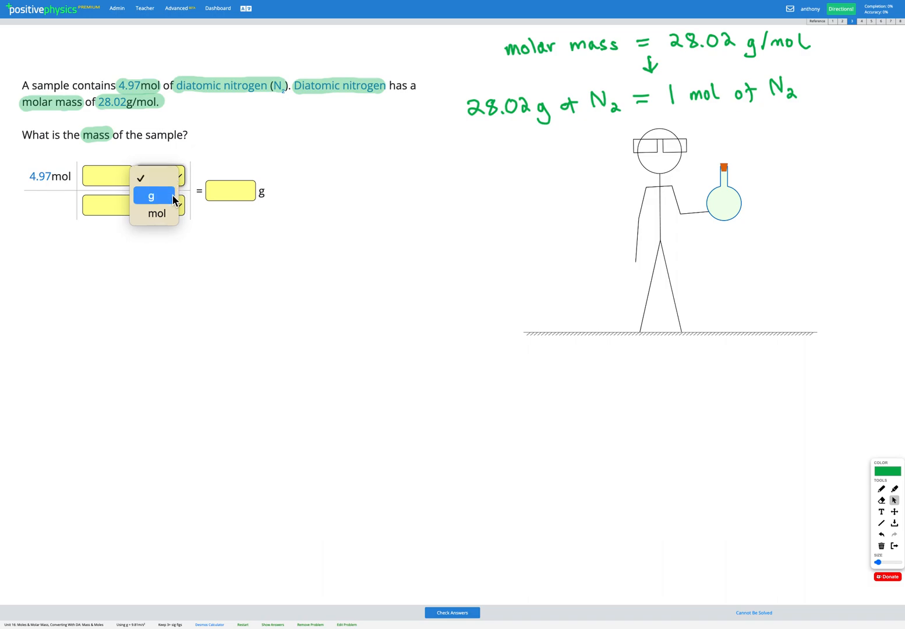
left_click(152, 196)
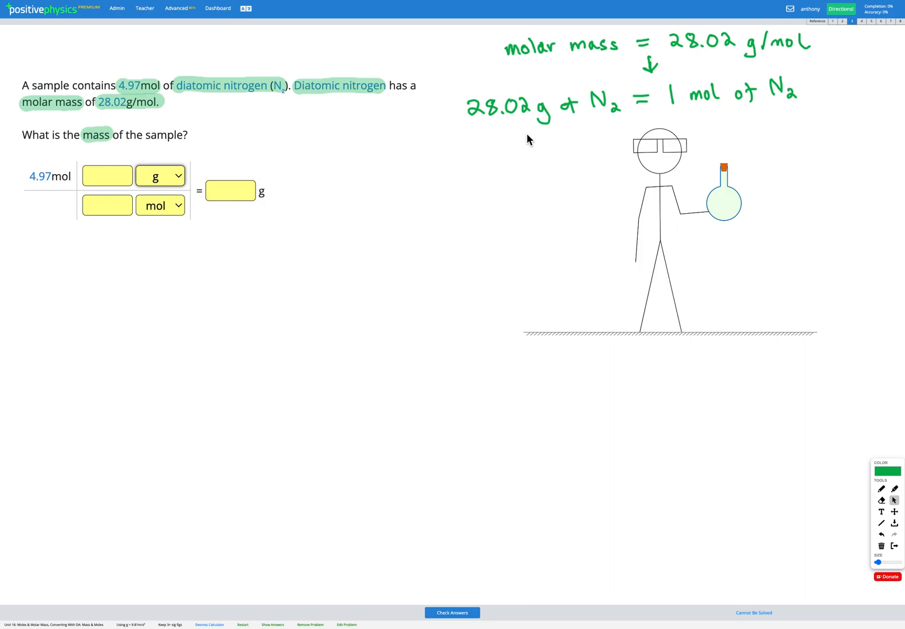
mouse_move(553, 128)
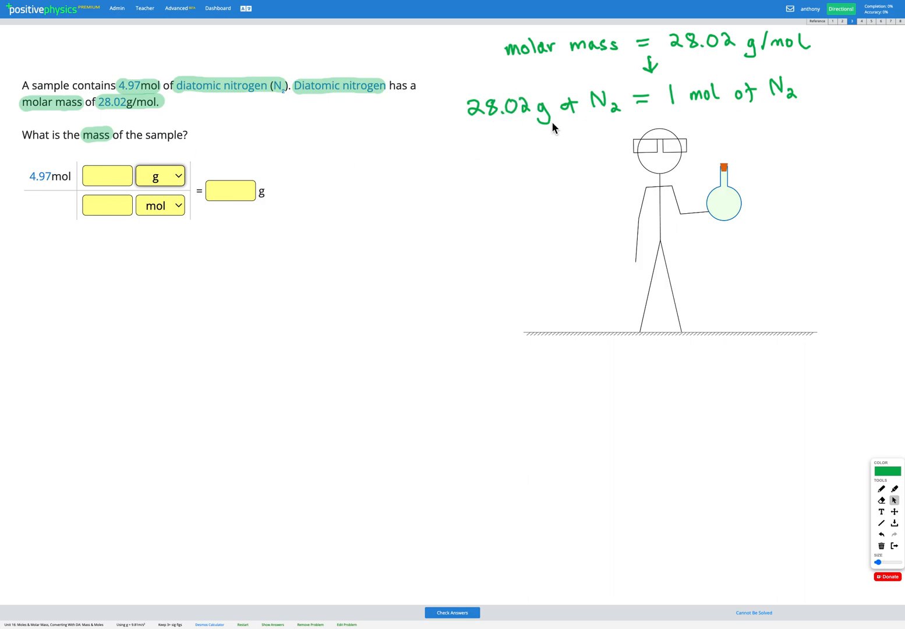
Step: Enter 28.02 over 1 in the conversion factor and return to freehand writing
left_click(107, 176)
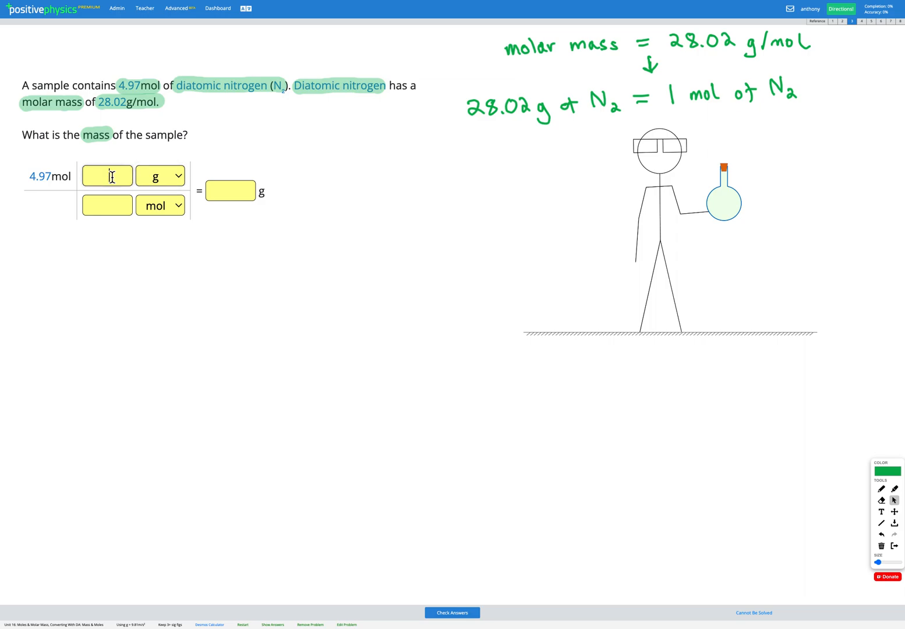
type("28.02")
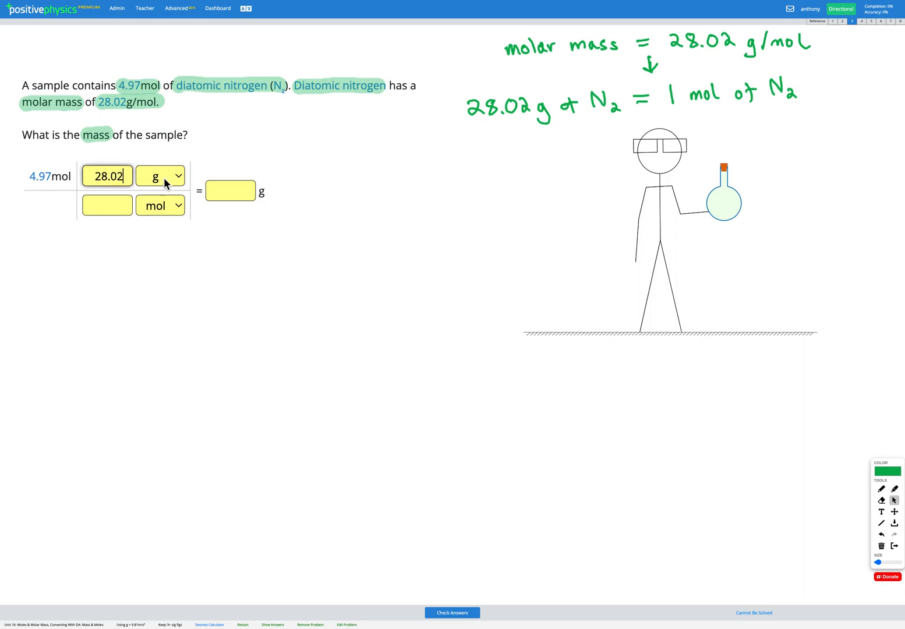
type("1")
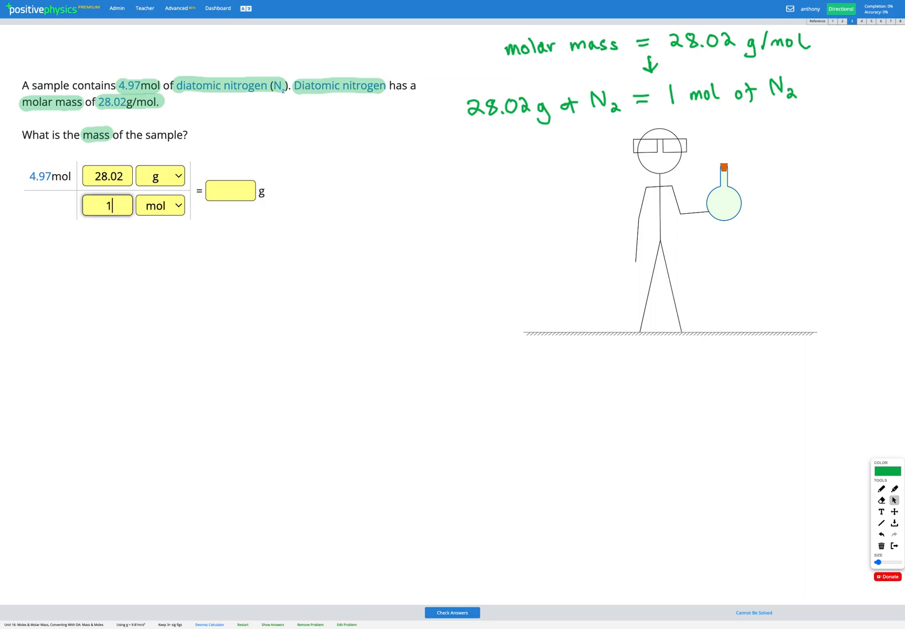
mouse_move(143, 184)
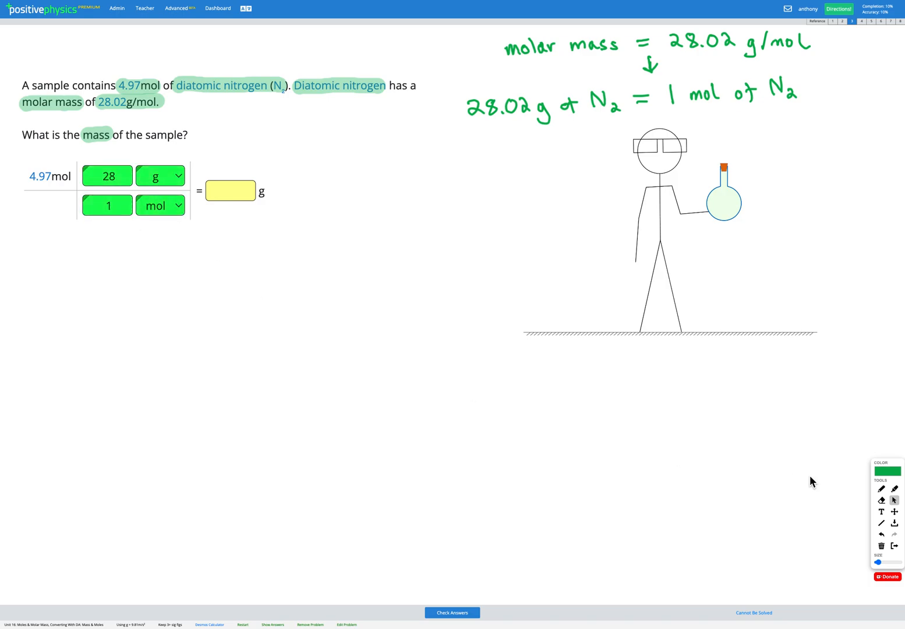
left_click(880, 489)
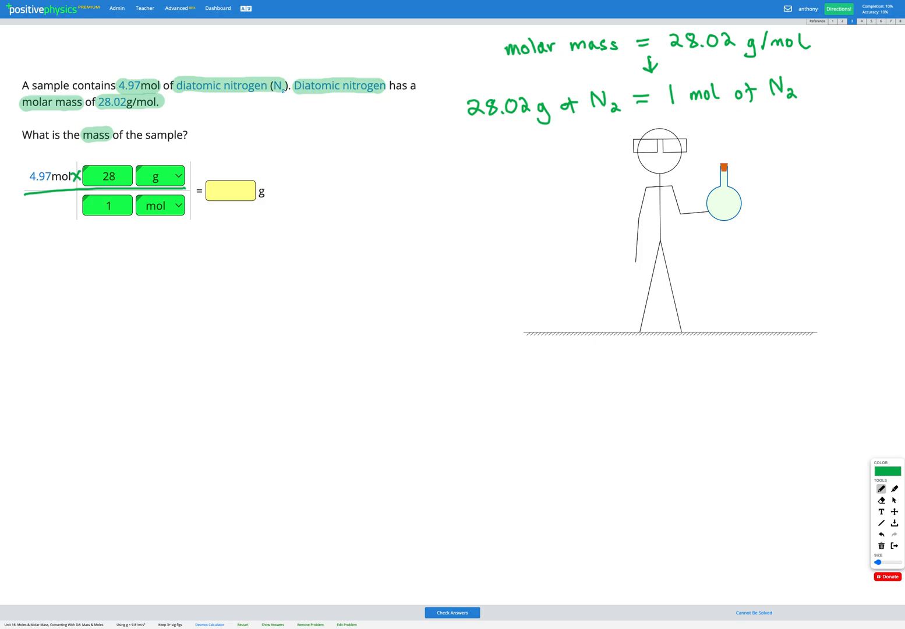
mouse_move(67, 170)
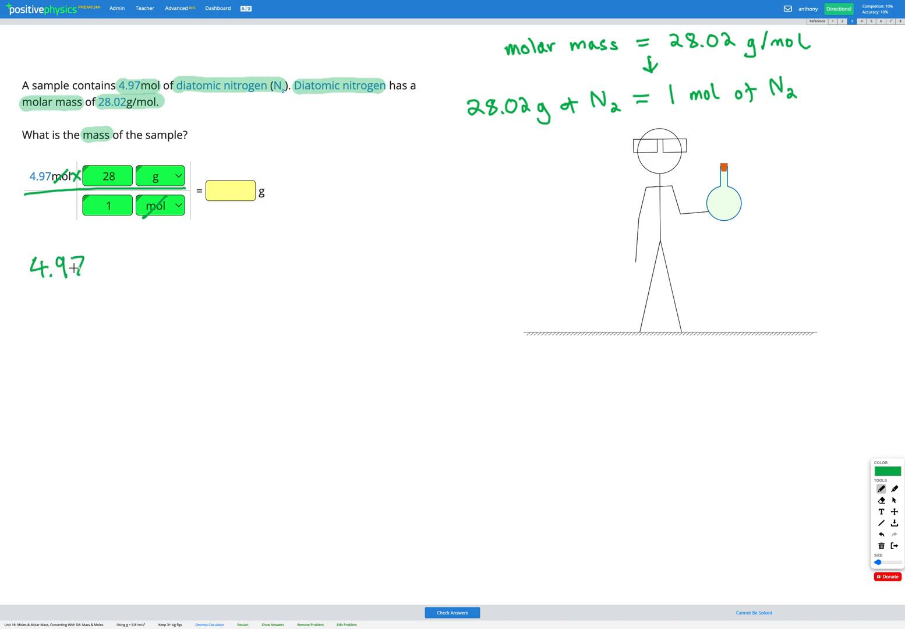
Step: Handwrite 4.97 × 28.02 g / 1 = 139 g, enter the answer and go to the next problem
left_click_drag(93, 265, 154, 265)
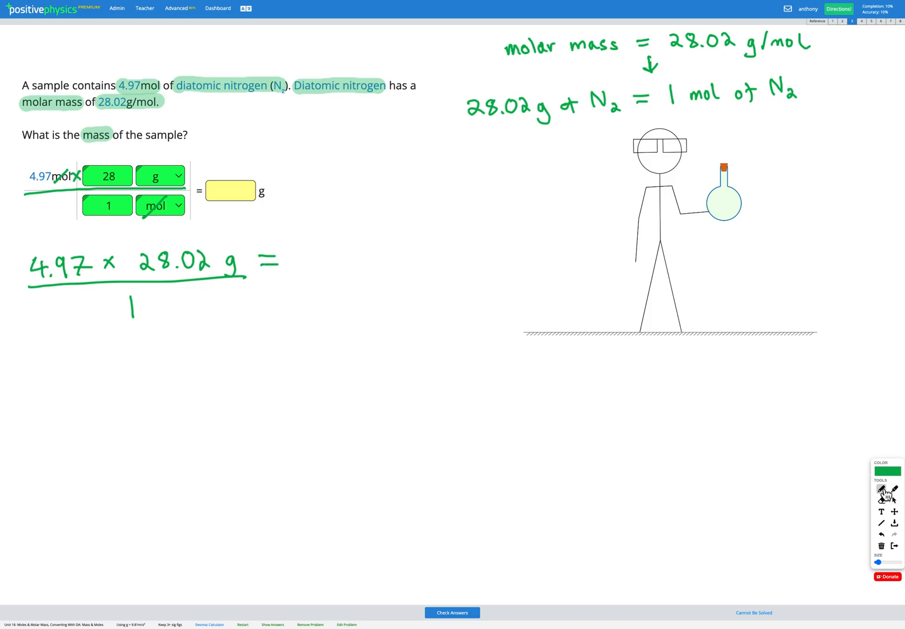
left_click_drag(291, 258, 335, 258)
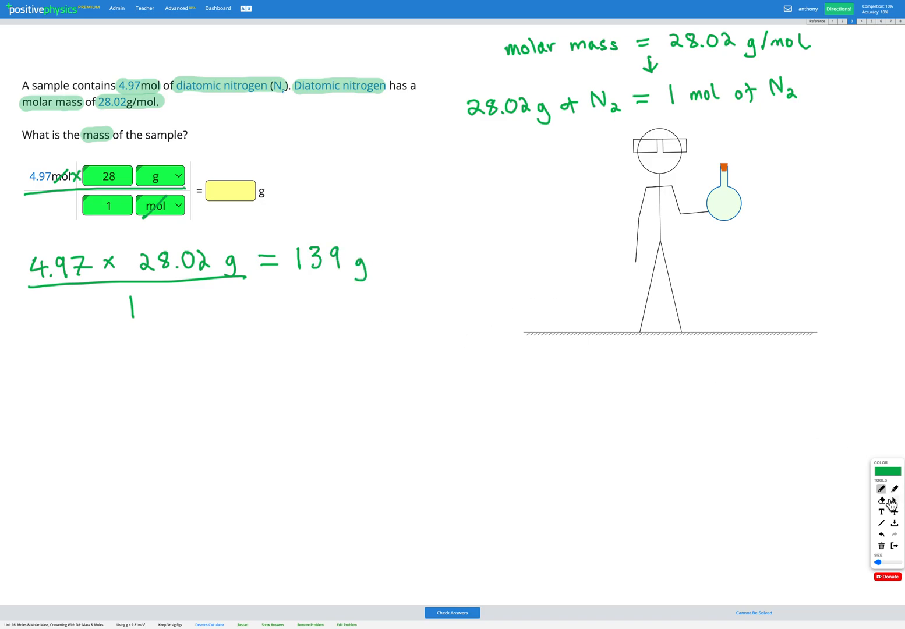
type("139")
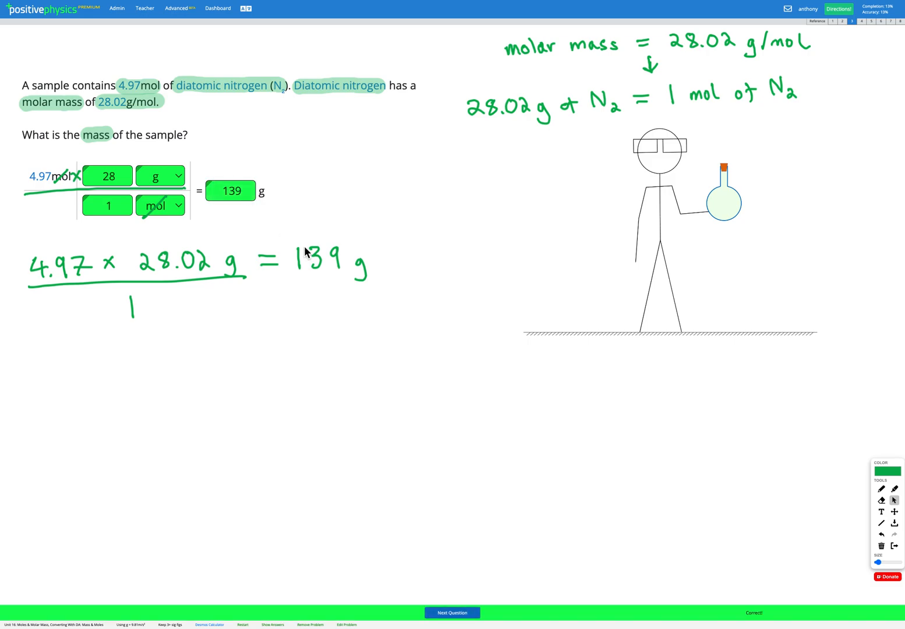
mouse_move(277, 174)
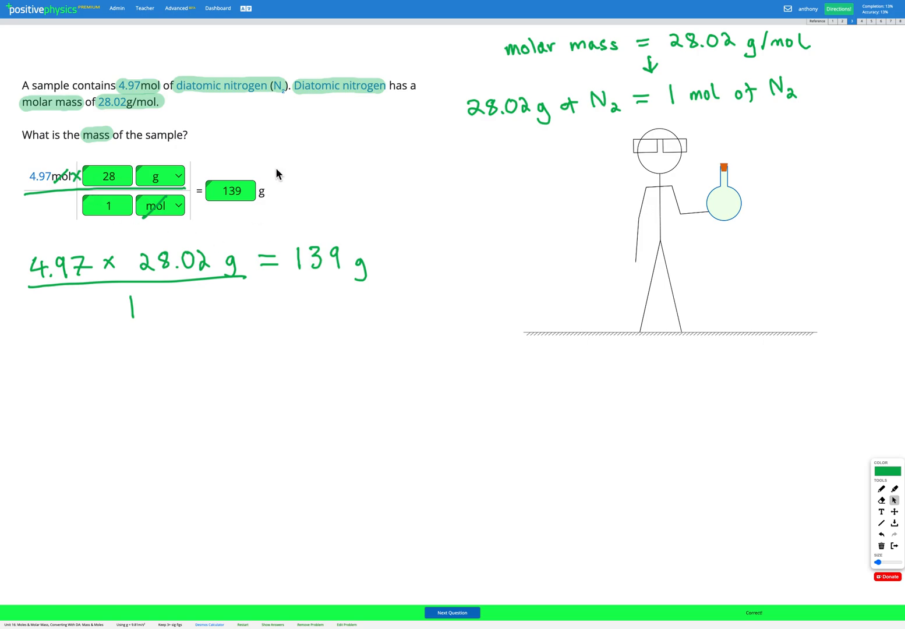
mouse_move(212, 248)
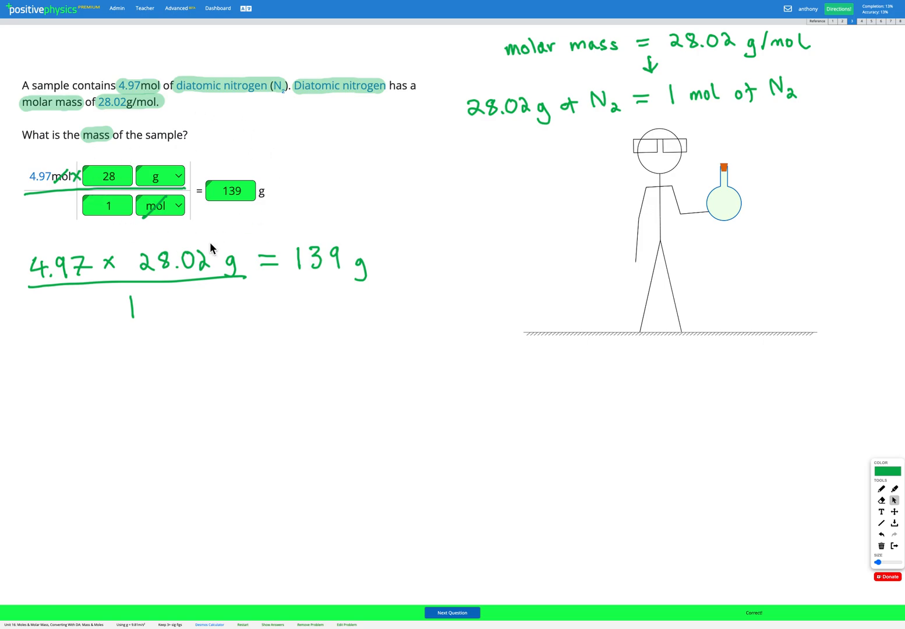
mouse_move(226, 88)
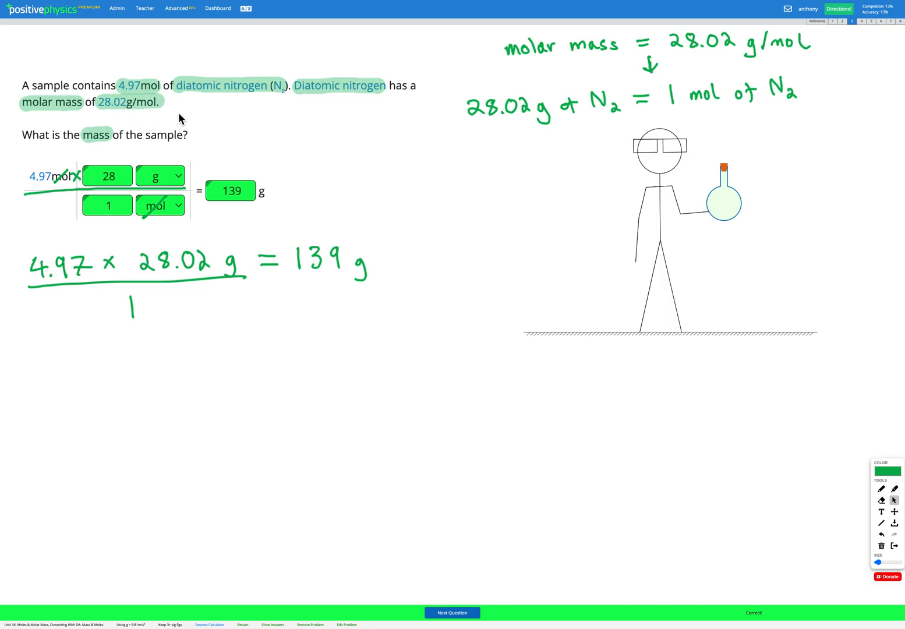
left_click(451, 612)
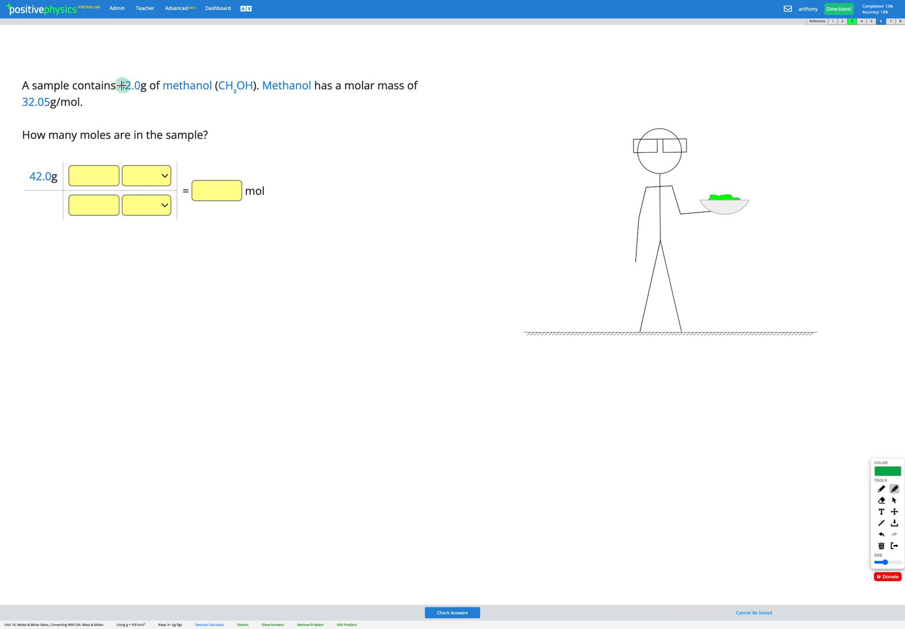
Step: Handwrite 'molar mass = 32.05 g/mol' on the methanol problem
double_click(133, 85)
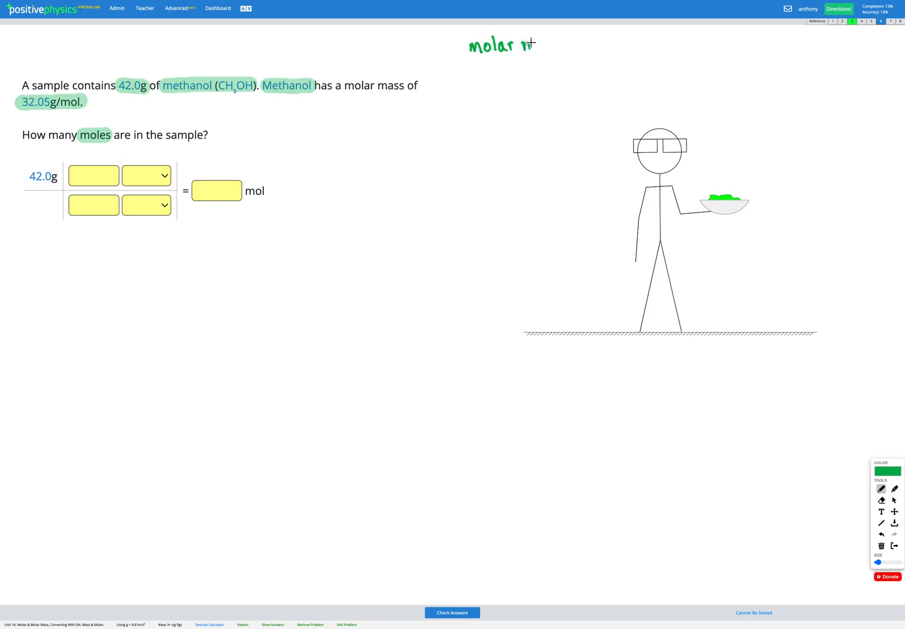
left_click_drag(524, 44, 600, 44)
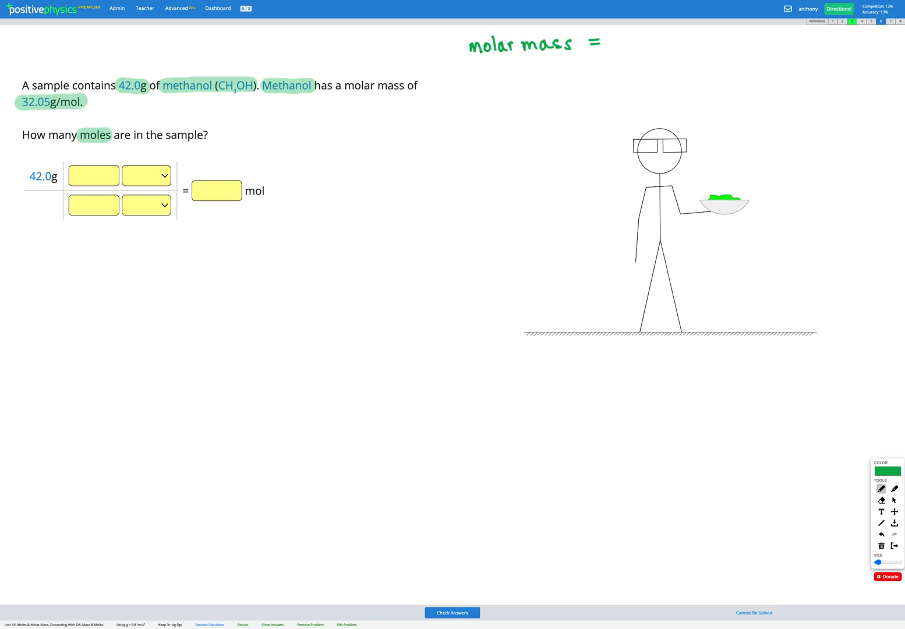
left_click_drag(627, 42, 669, 42)
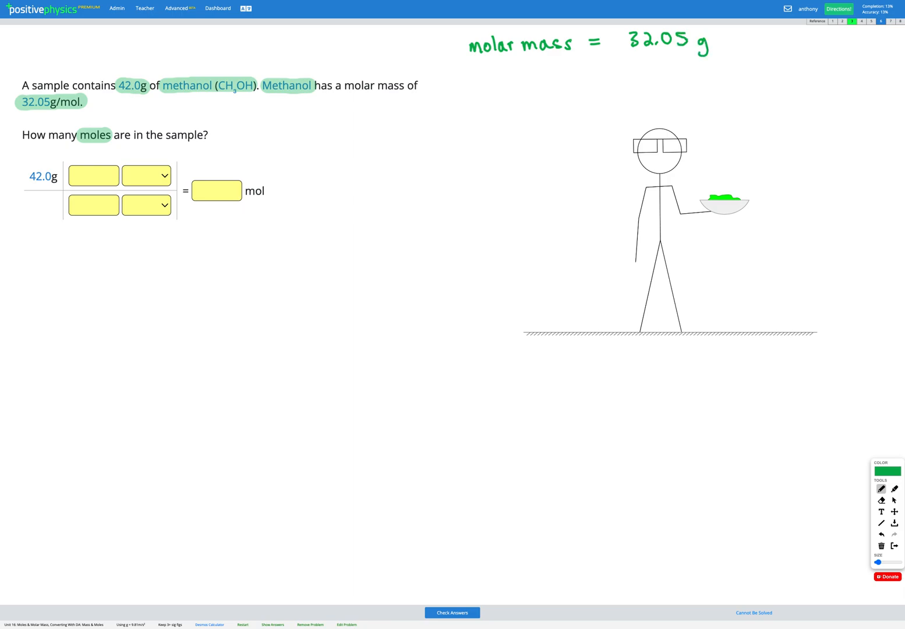
left_click_drag(708, 44, 759, 44)
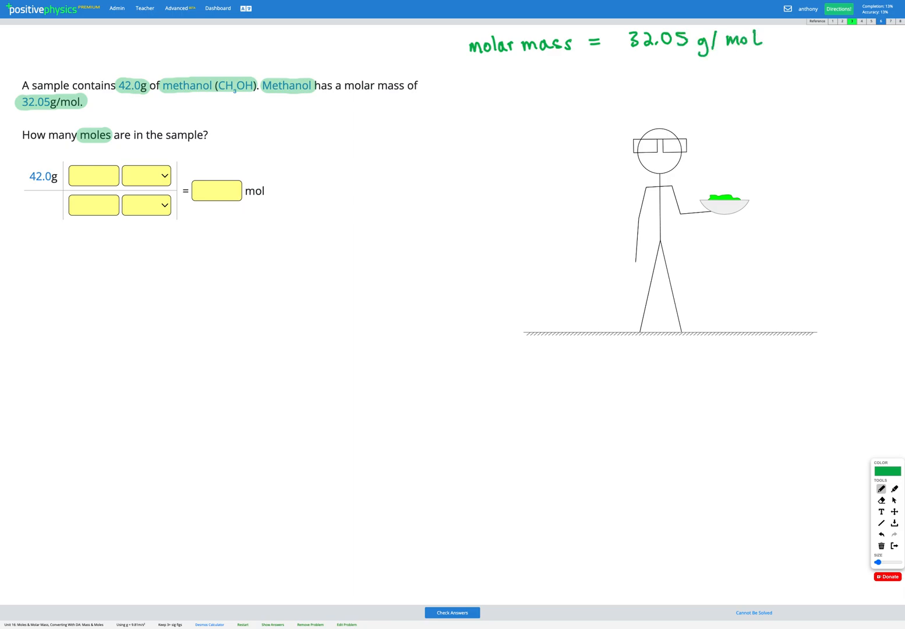
left_click_drag(624, 60, 624, 79)
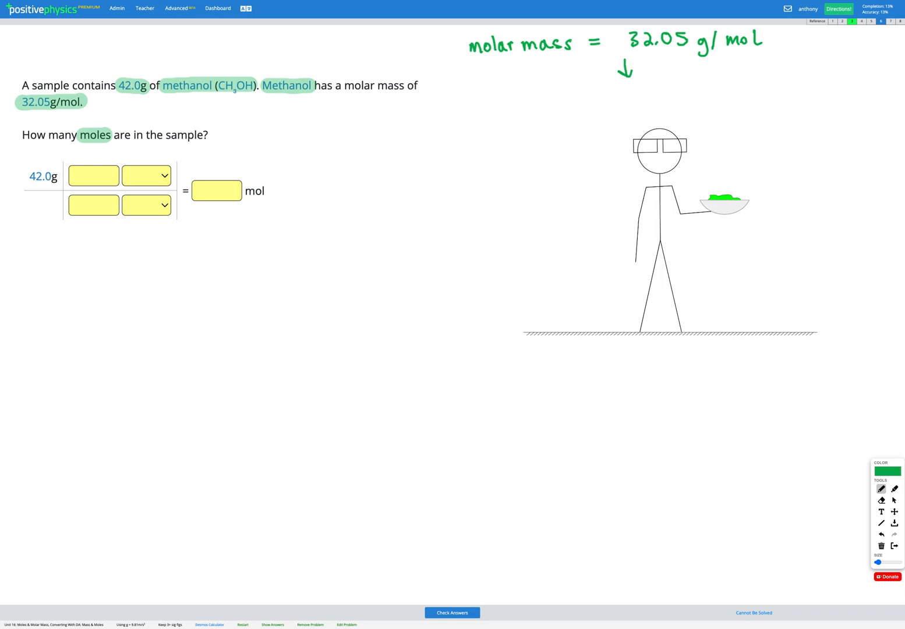
Step: Add an arrow and write '32.05 g of CH3OH = 1 mol of CH3OH' below it
left_click_drag(472, 110, 503, 114)
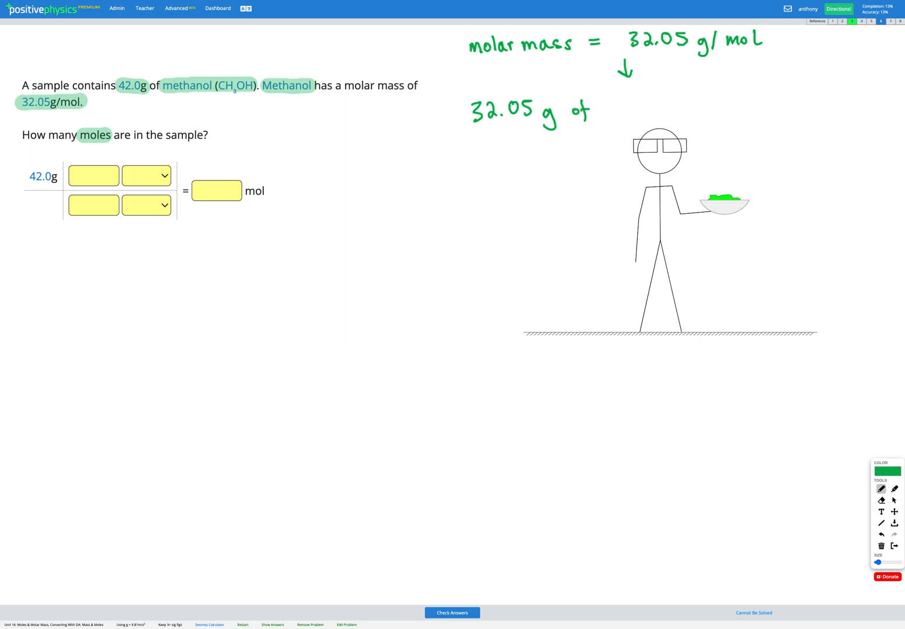
left_click_drag(605, 107, 650, 107)
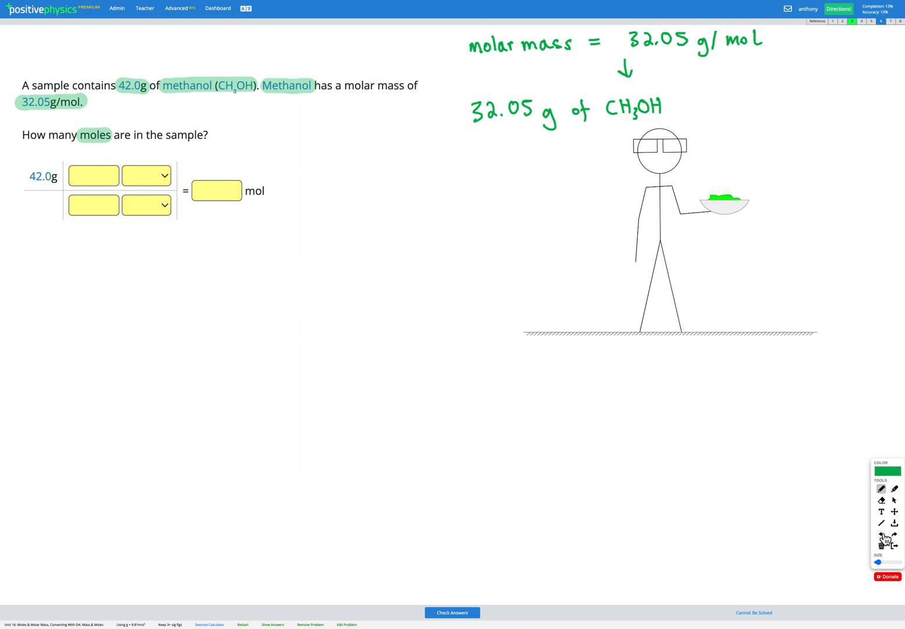
left_click_drag(657, 107, 673, 107)
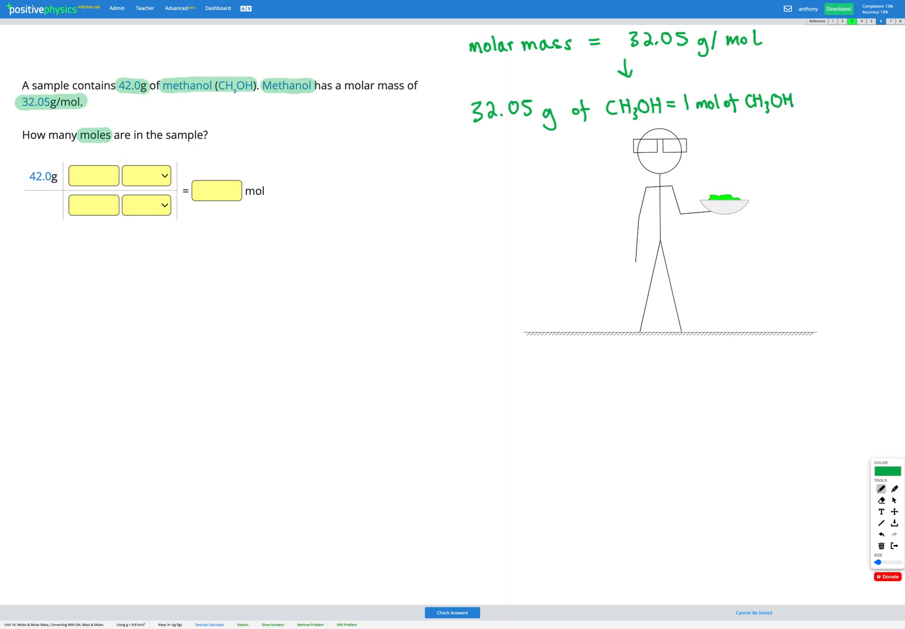
mouse_move(896, 380)
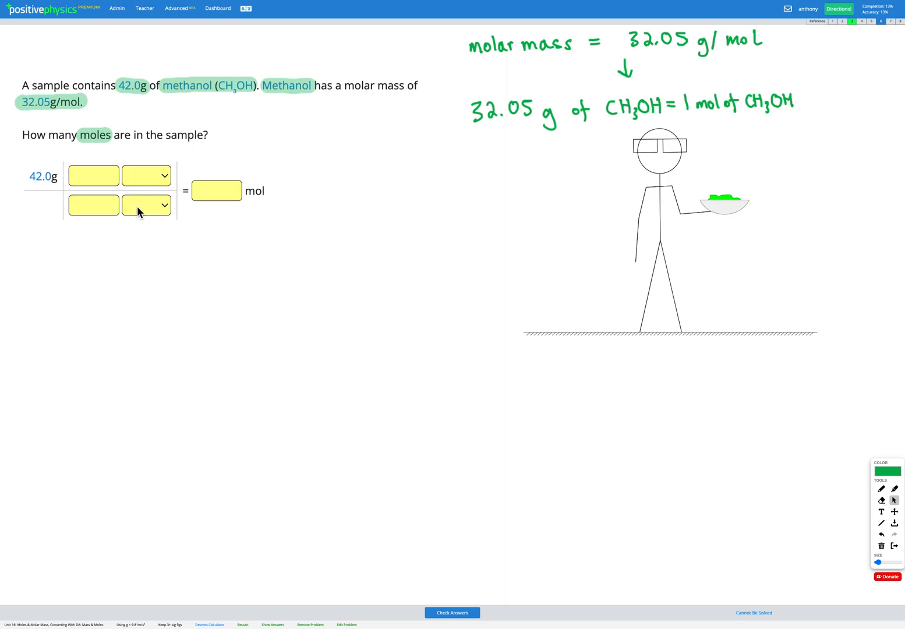
Step: Set the conversion factor to 1 mol over 32.05 g
left_click(146, 204)
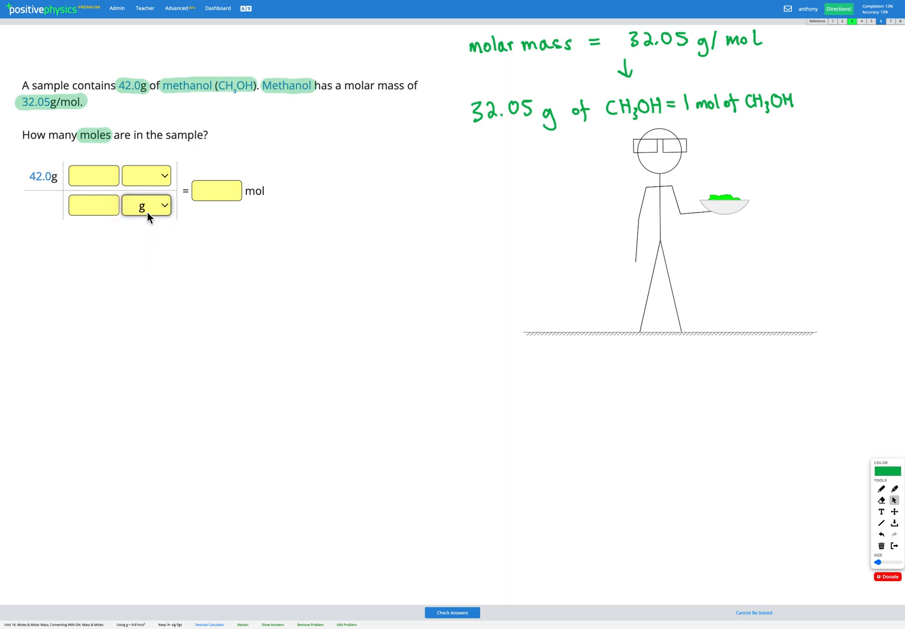
left_click(146, 204)
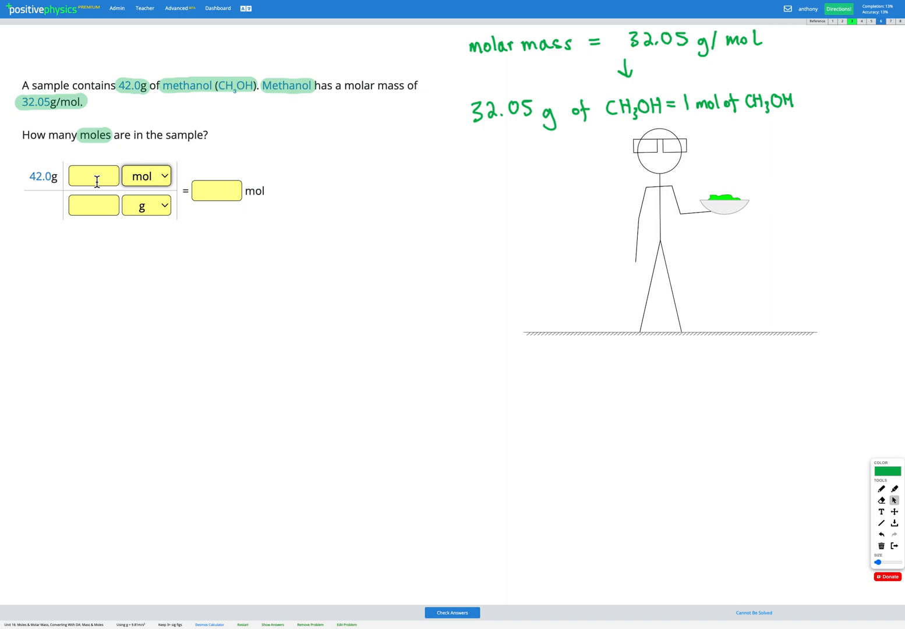
type("1")
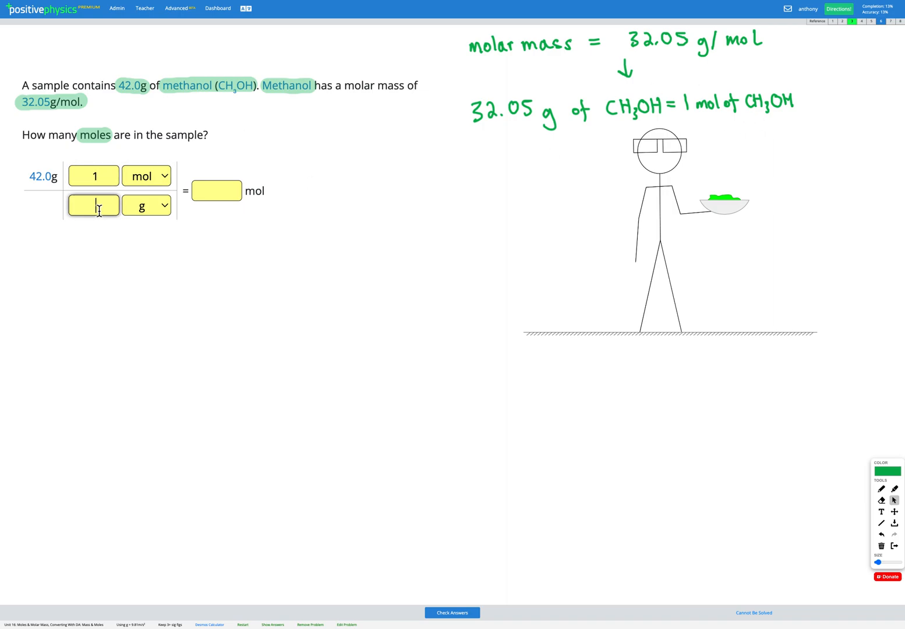
type("32.05")
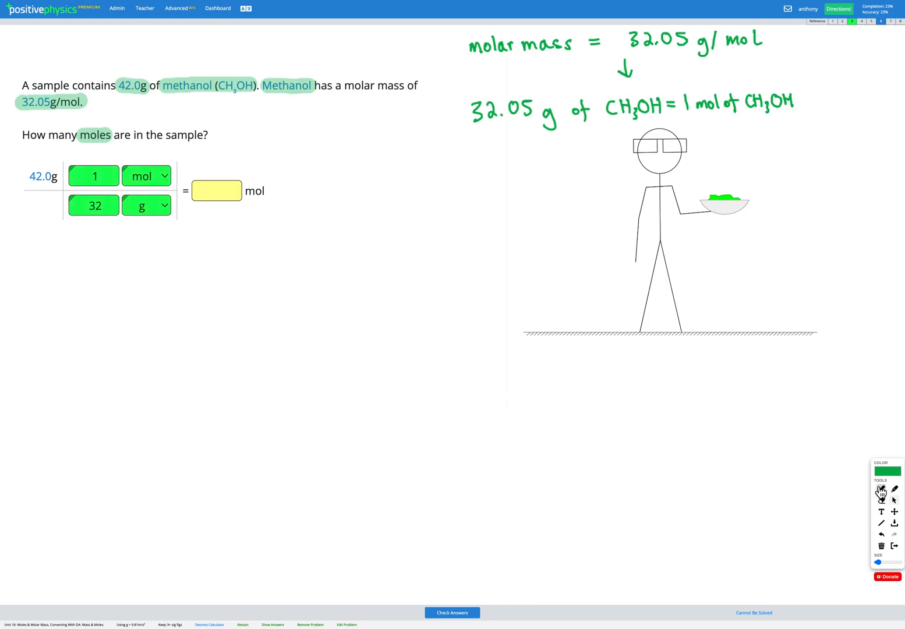
Step: Cross out the gram units and handwrite the calculation 42.0 × 1 mol / 32.05
left_click(63, 176)
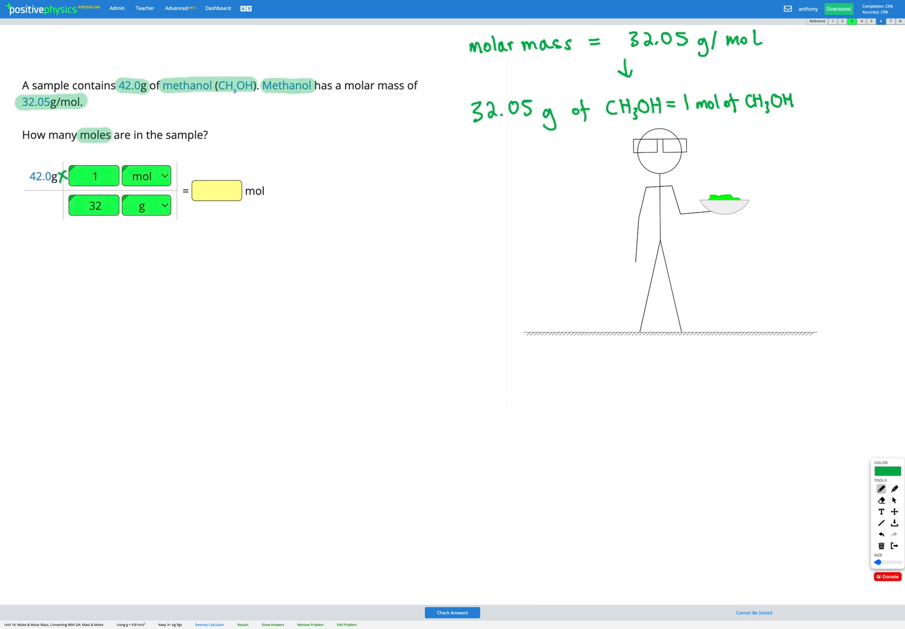
left_click_drag(23, 191, 172, 188)
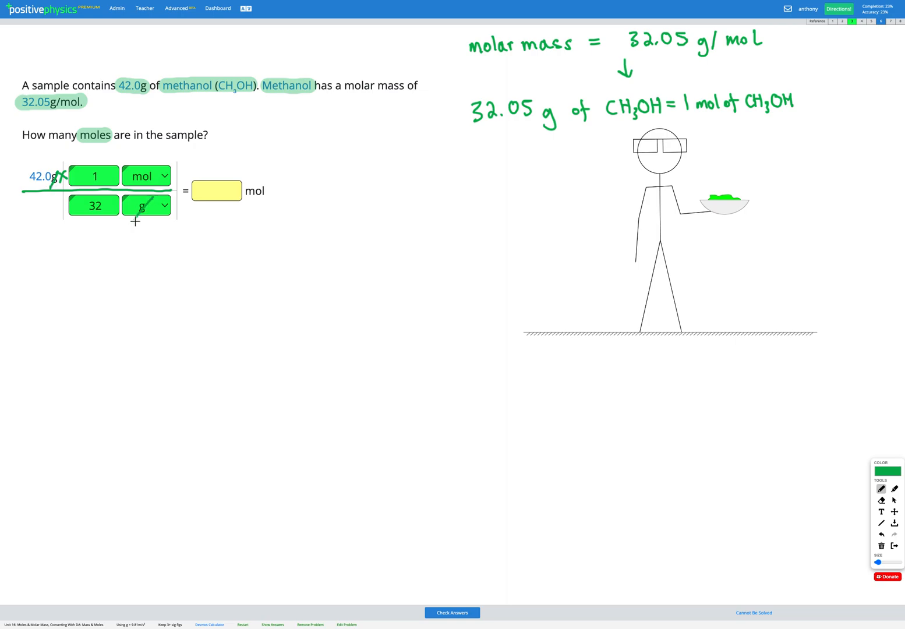
left_click_drag(29, 285, 64, 273)
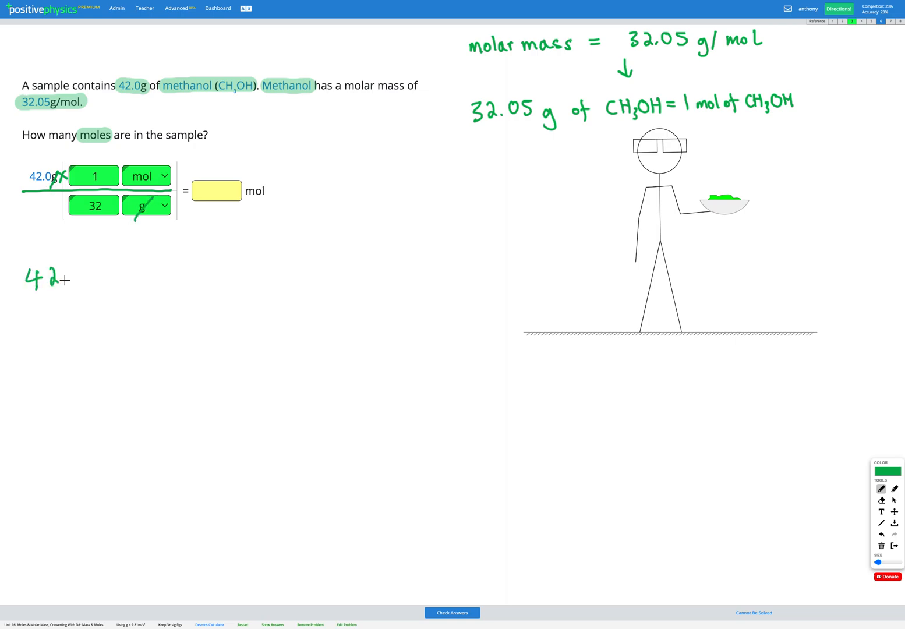
left_click_drag(58, 280, 122, 274)
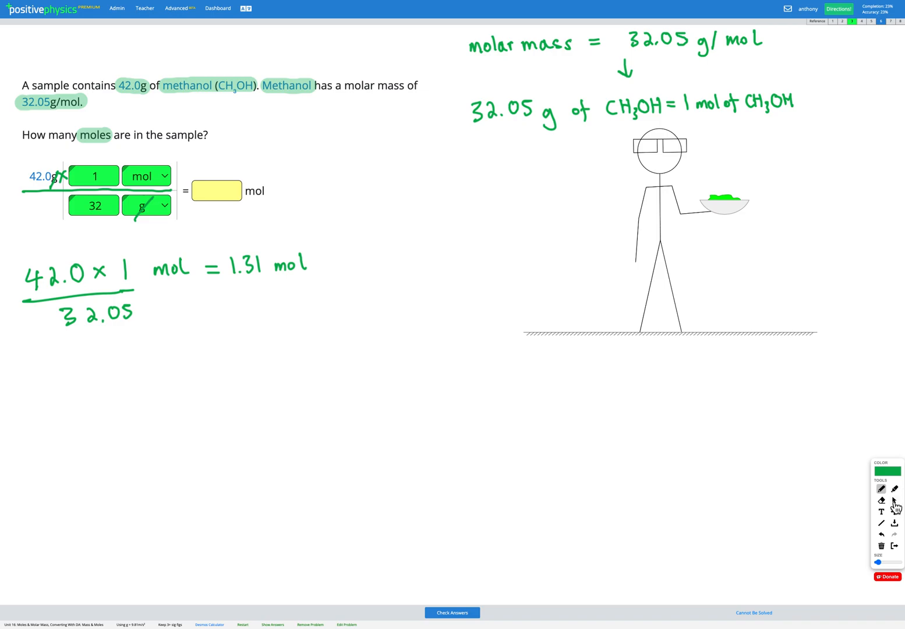
Step: Enter 1.31 mol as the answer and check it
type("1.31")
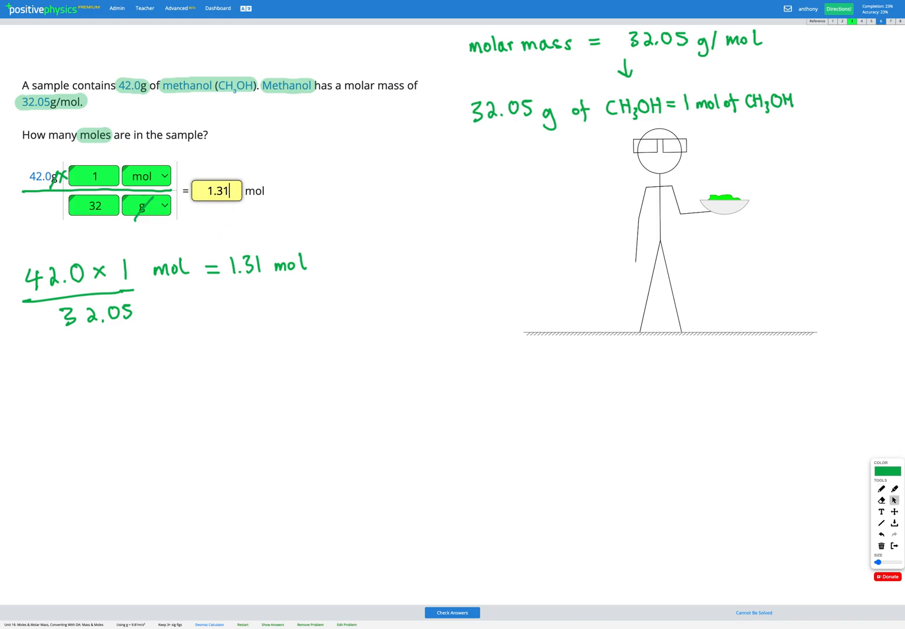
left_click(451, 613)
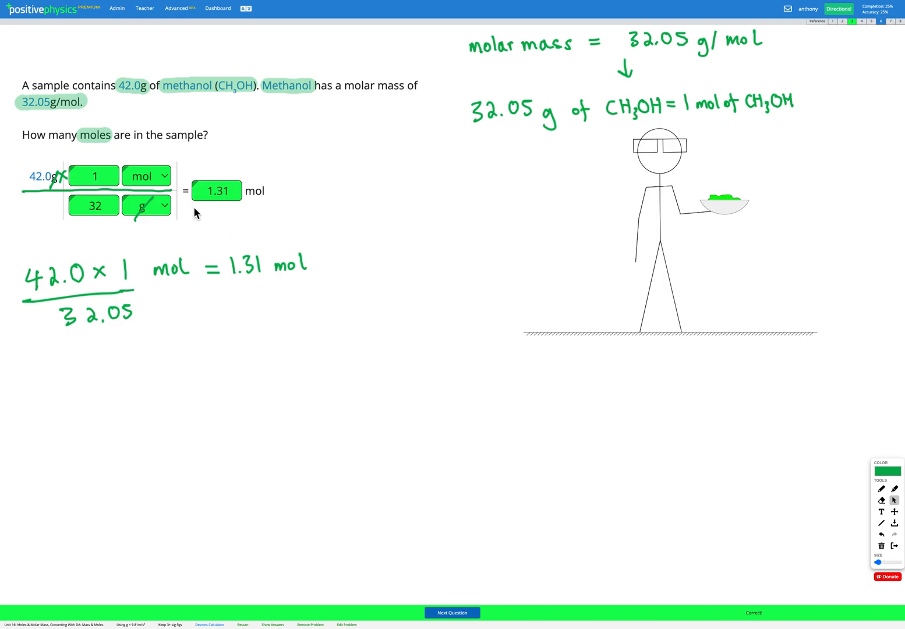
mouse_move(305, 131)
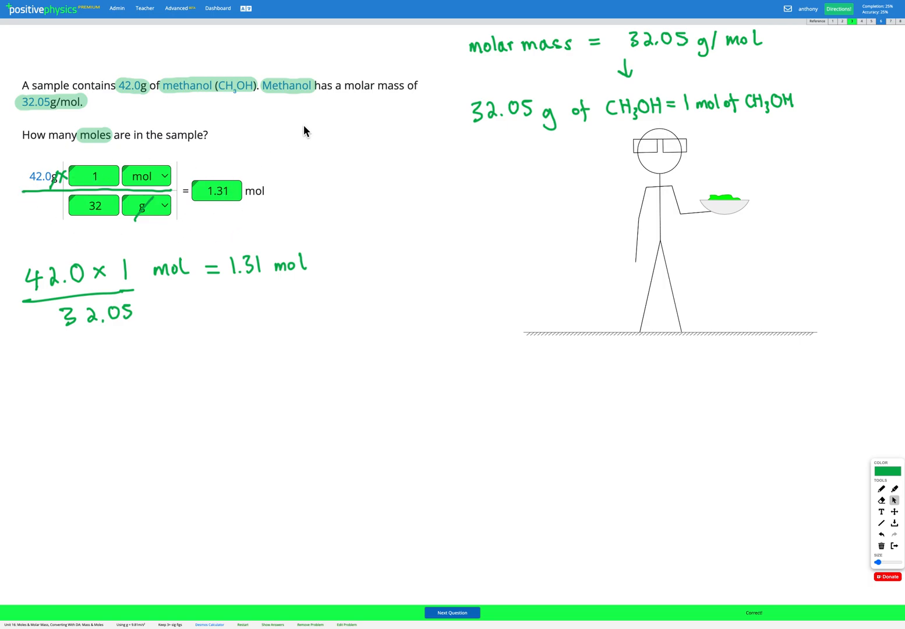